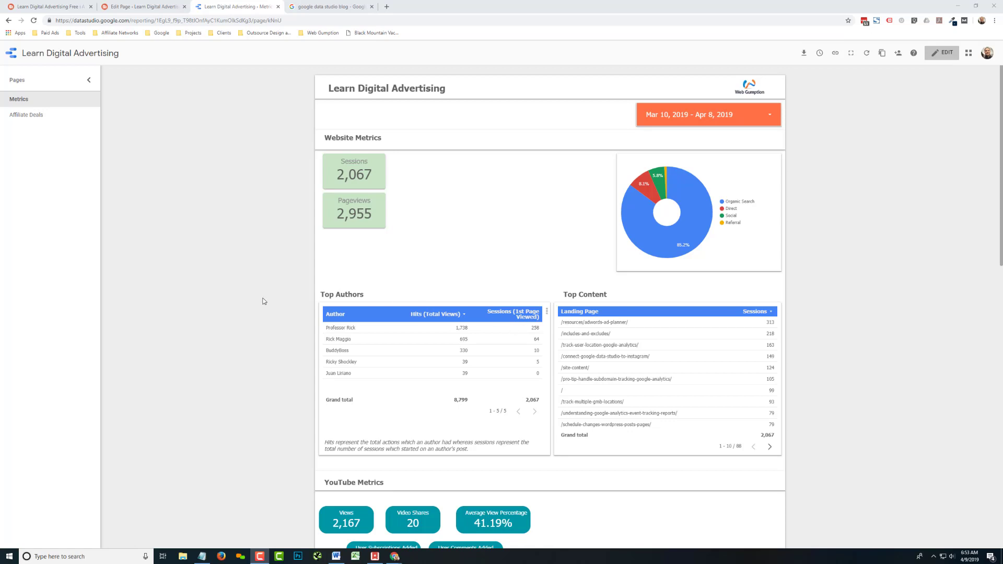
mouse_move(280, 316)
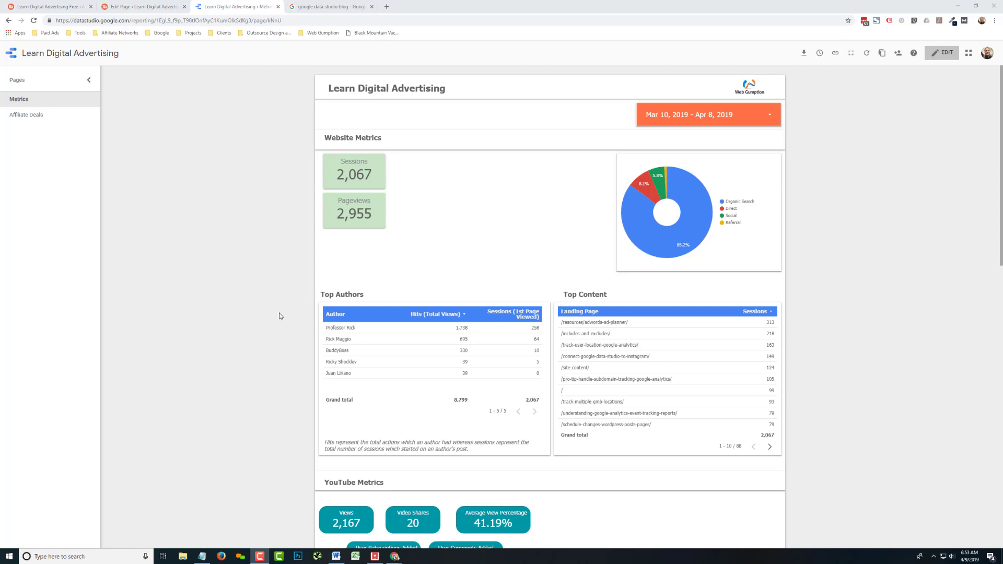
mouse_move(249, 243)
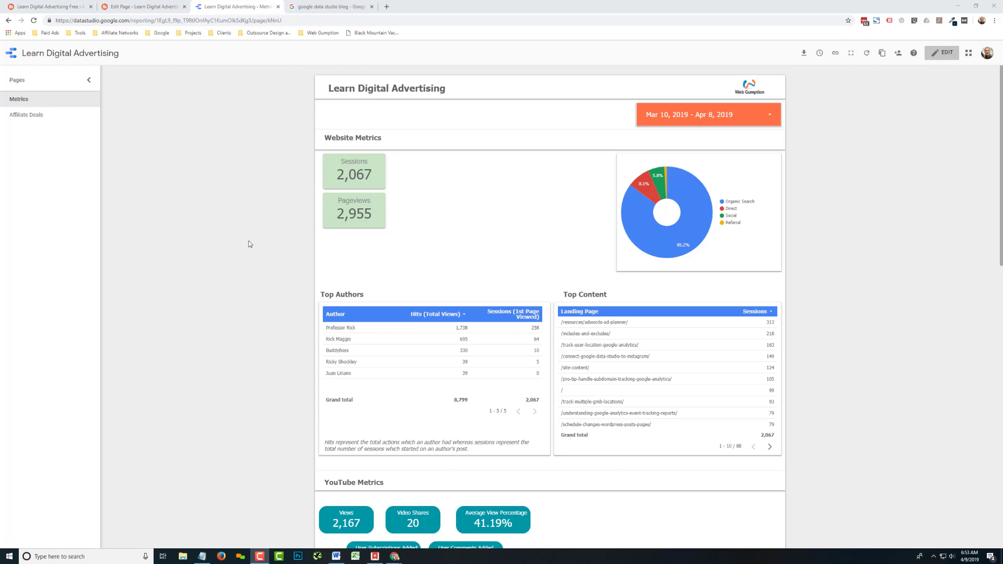
mouse_move(219, 238)
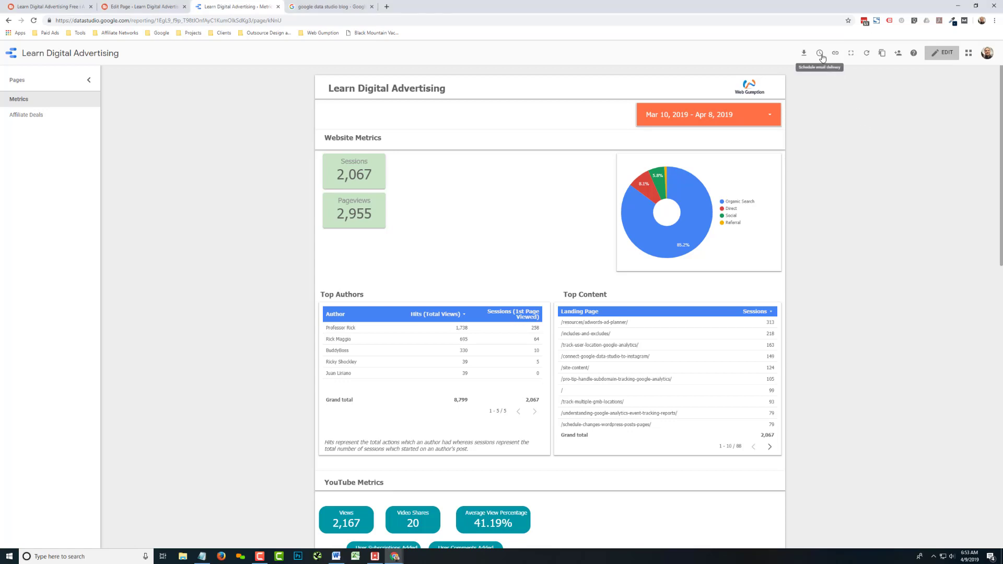
- Bring up the Schedule email delivery form from the report toolbar
click(820, 52)
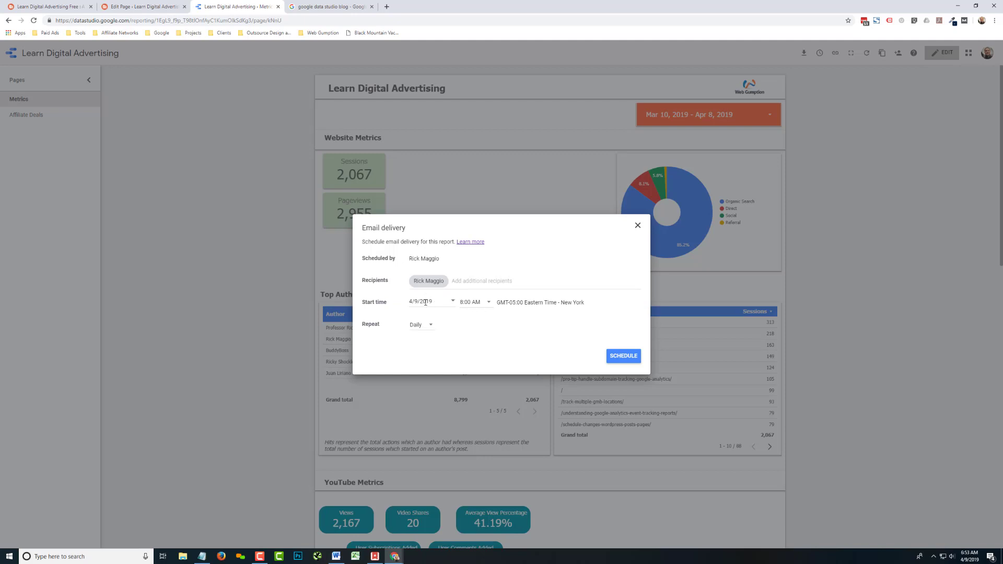
mouse_move(415, 331)
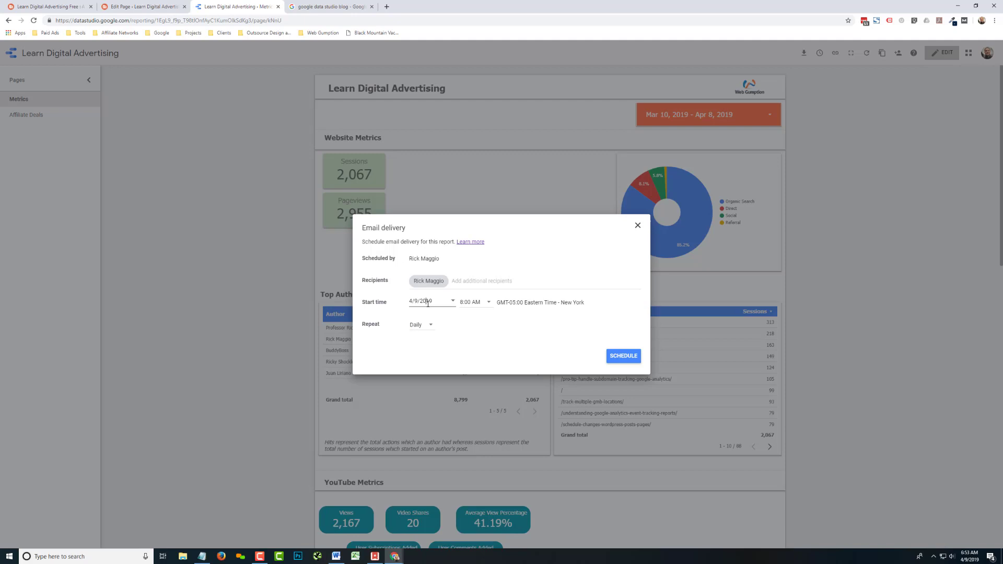
- Set delivery to start May 1, 2019 and repeat Monthly on the 1st day
click(431, 301)
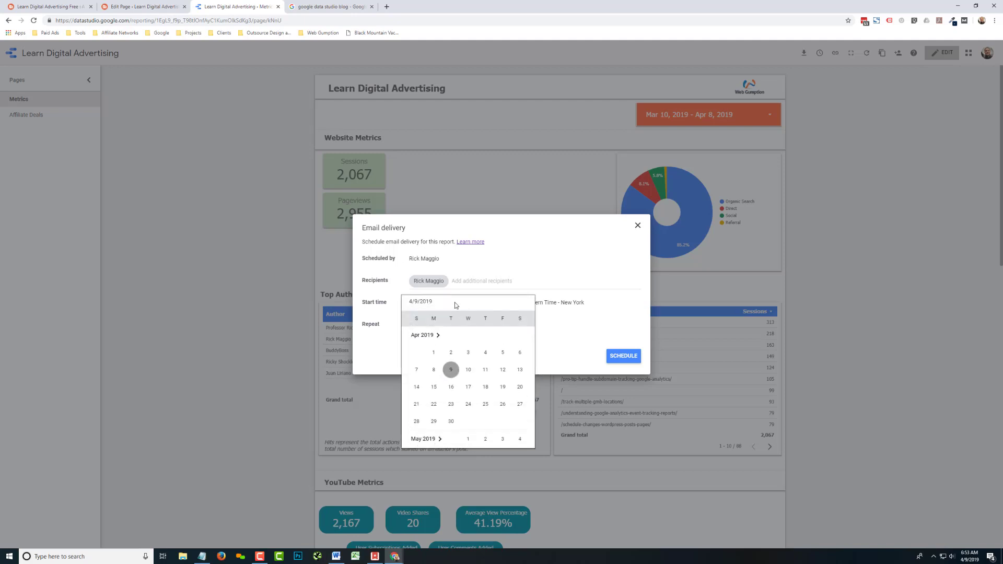
scroll(down, 3)
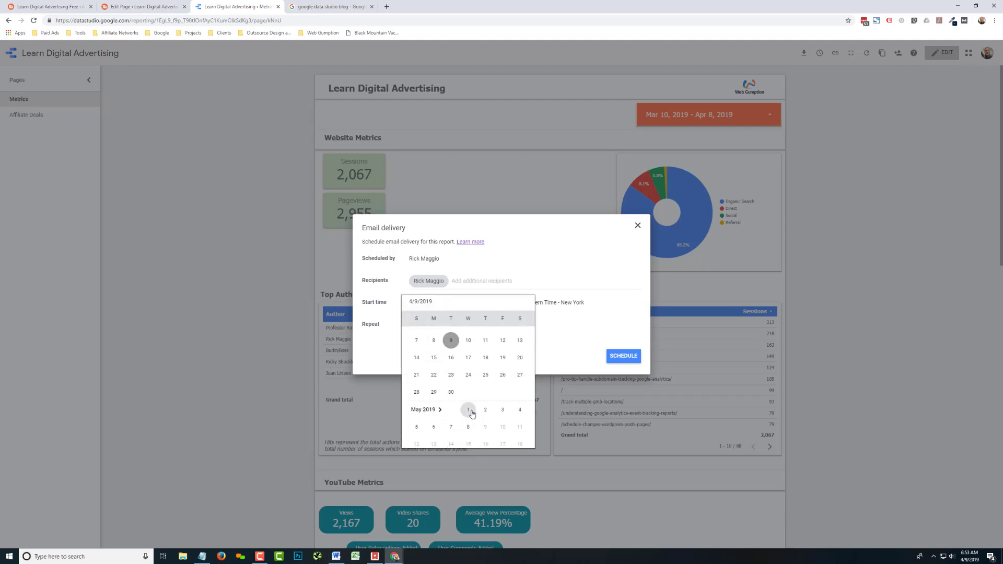
click(468, 410)
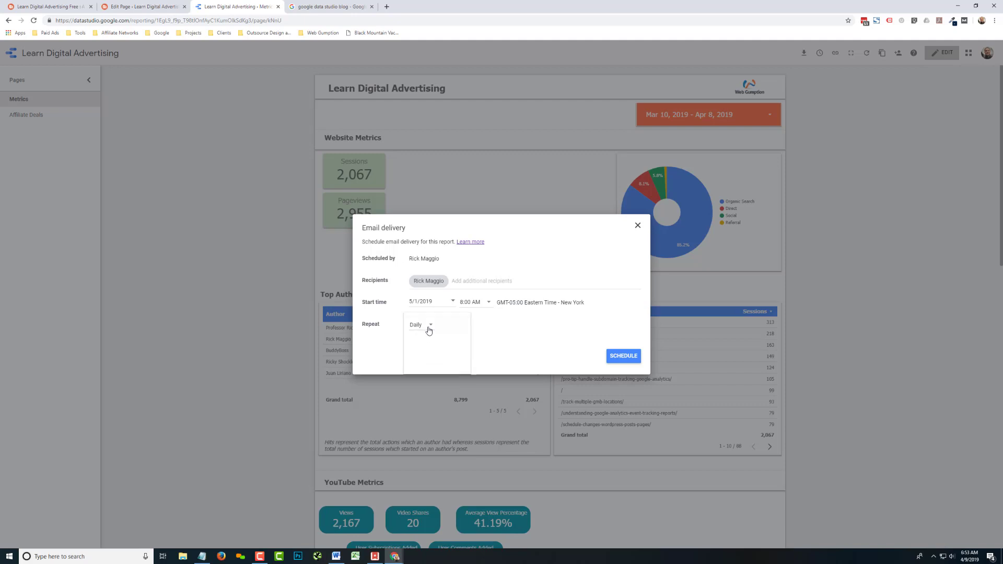
click(420, 324)
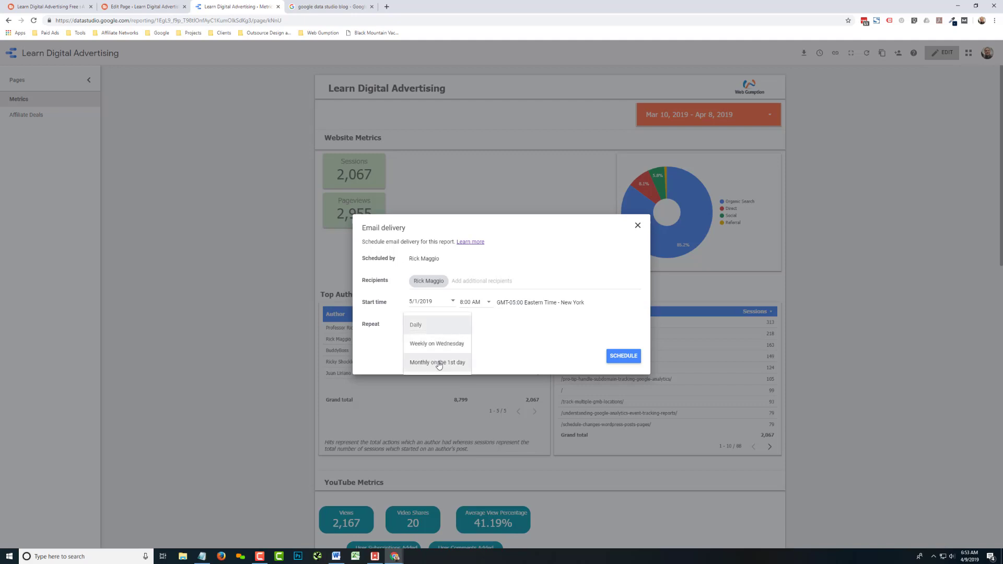
click(438, 362)
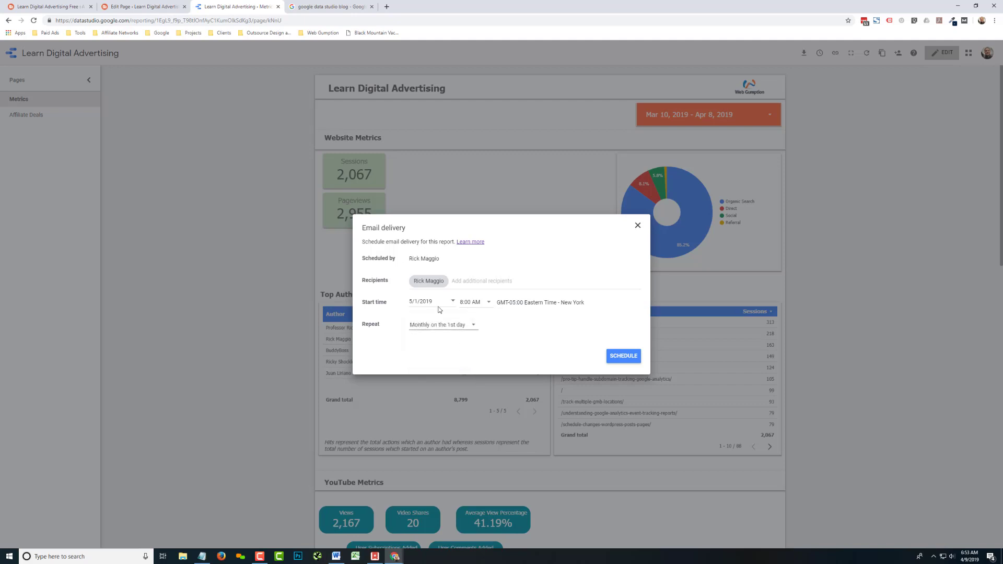
click(499, 279)
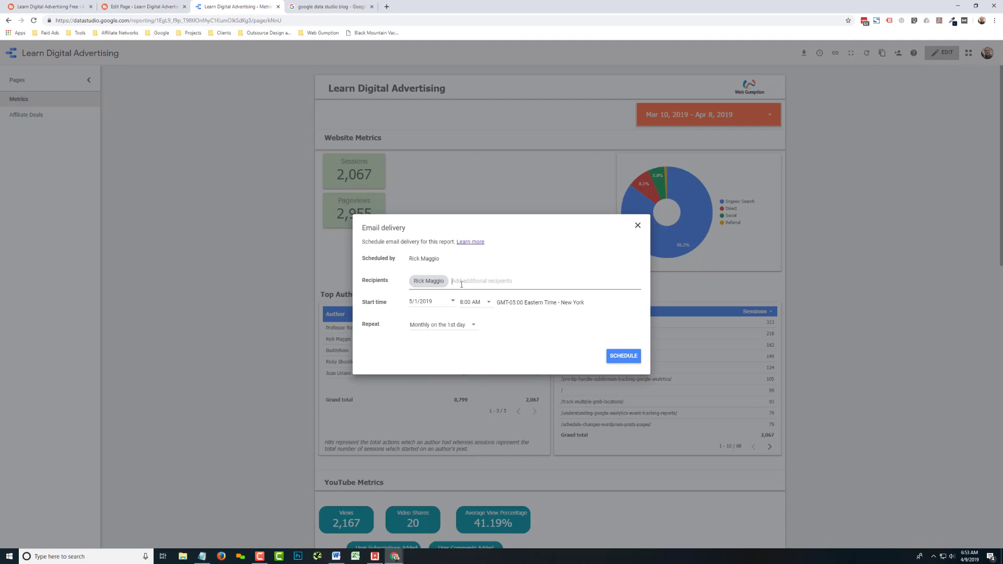
mouse_move(473, 251)
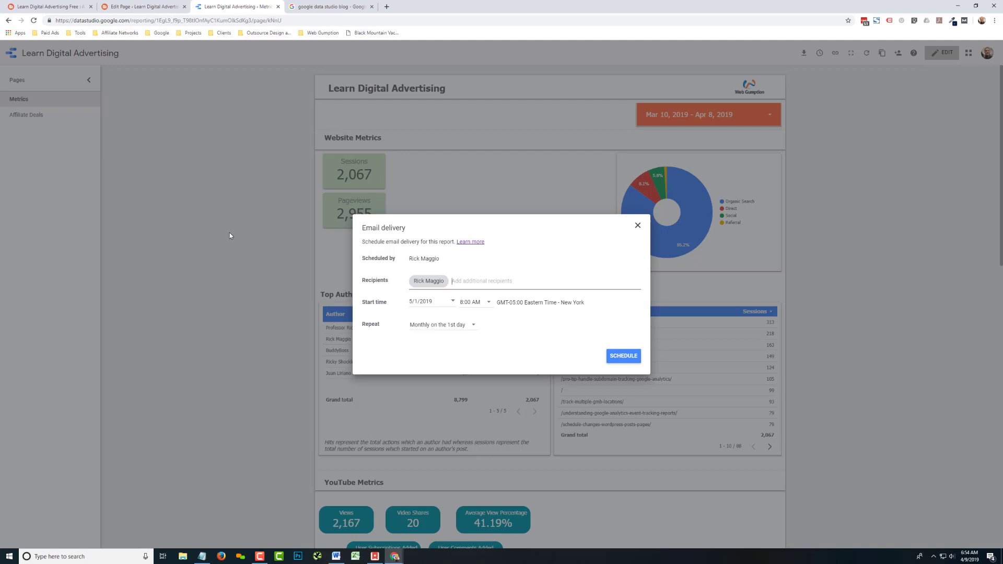
- Schedule the delivery and return to the Learn Digital Advertising report
click(638, 226)
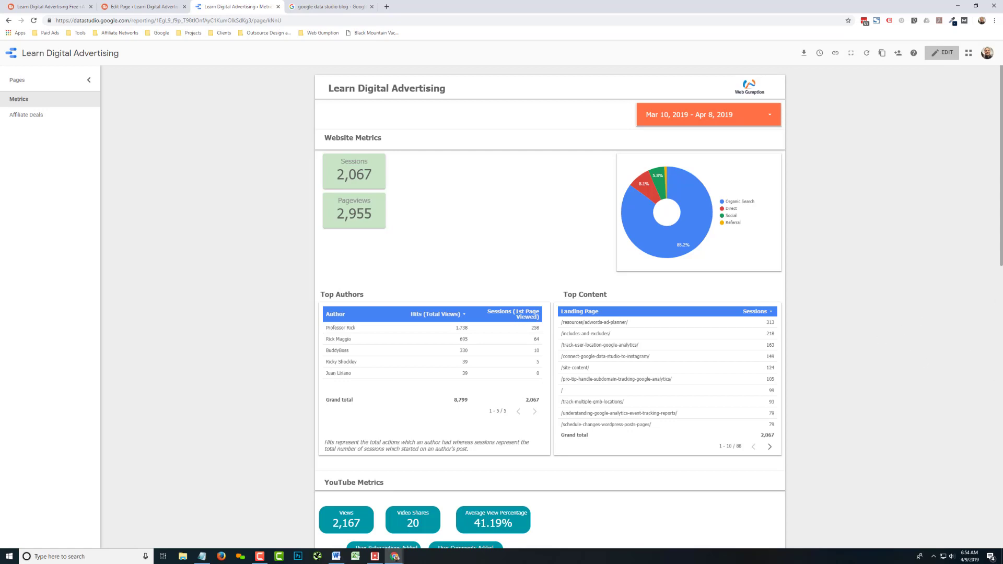
mouse_move(922, 418)
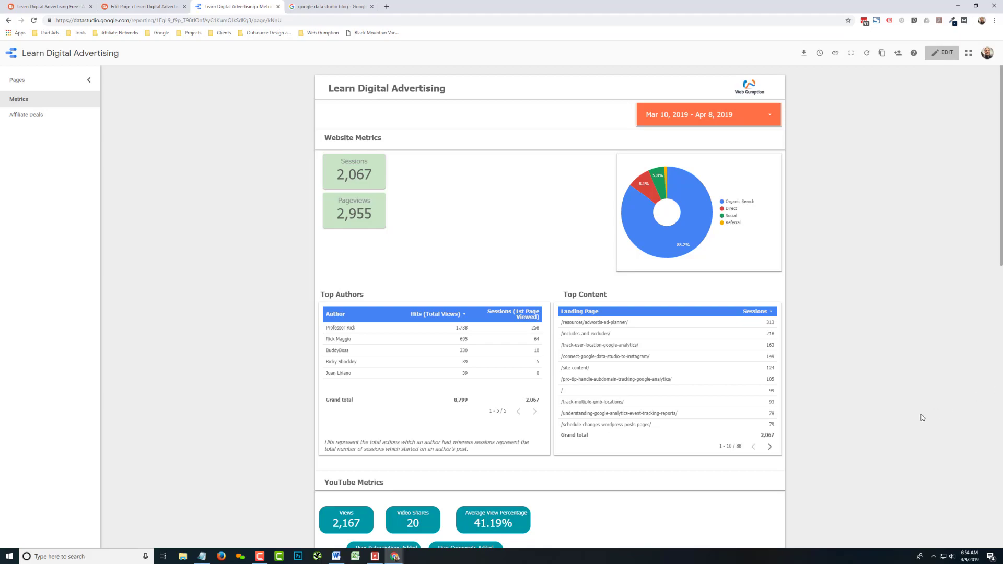